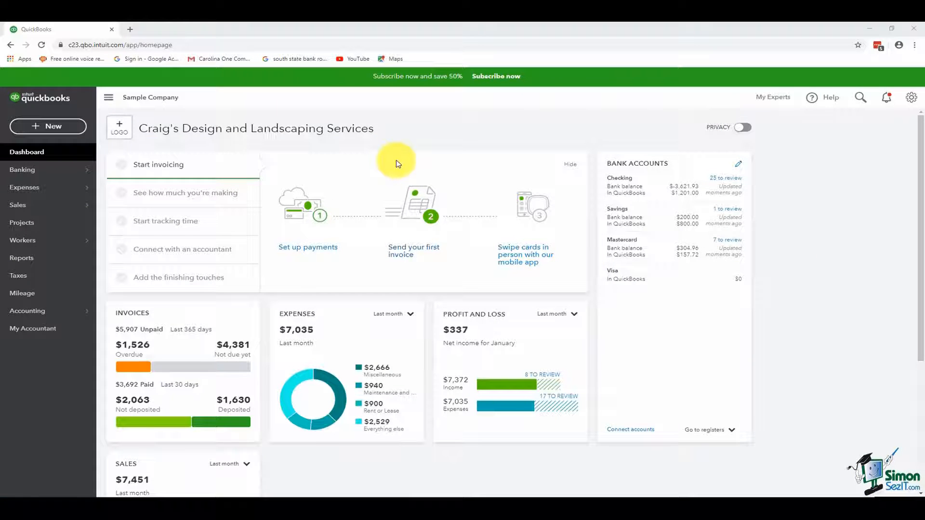
{"action": "mouse_move", "coordinate": [394, 164]}
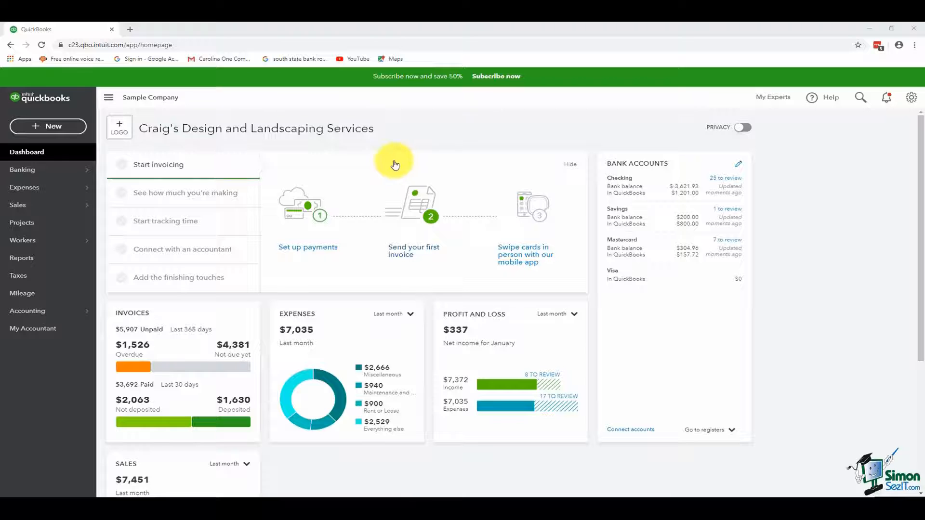
Go to the Sales invoices list from the left navigation.
{"action": "left_click", "coordinate": [17, 204]}
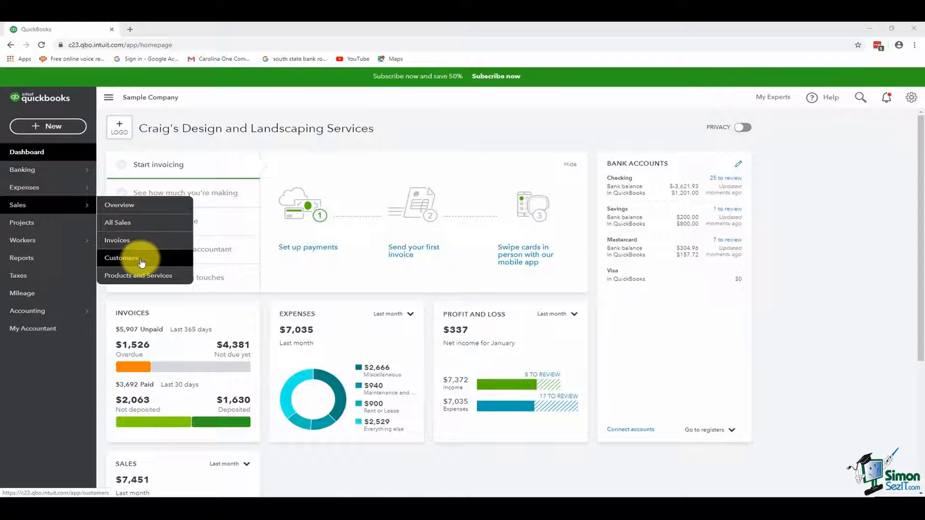
{"action": "left_click", "coordinate": [118, 240]}
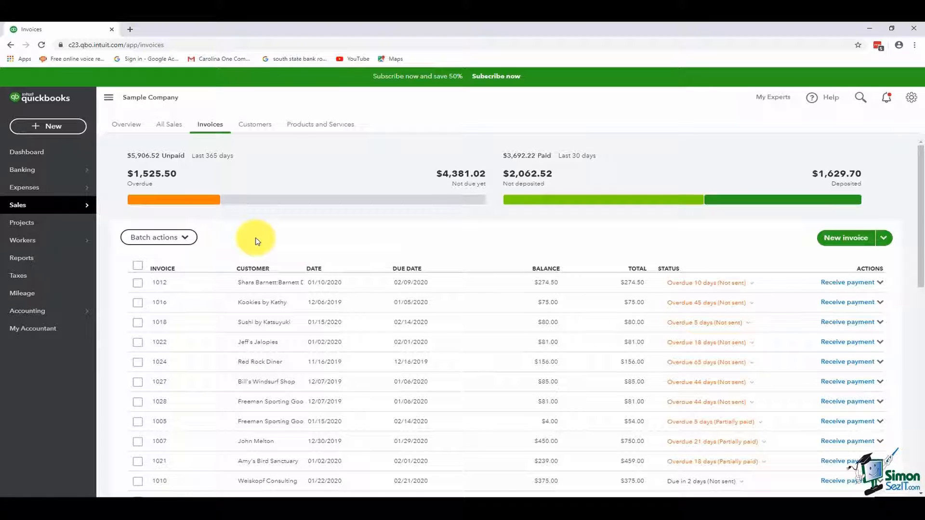
{"action": "mouse_move", "coordinate": [644, 241]}
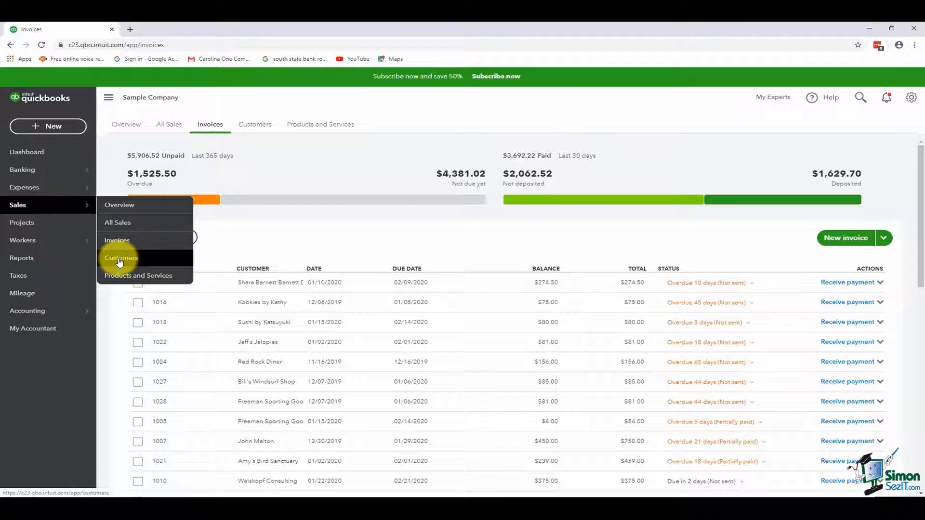
From the Customers list, create an invoice for Bill's Windsurf Shop via its actions menu.
{"action": "left_click", "coordinate": [121, 258]}
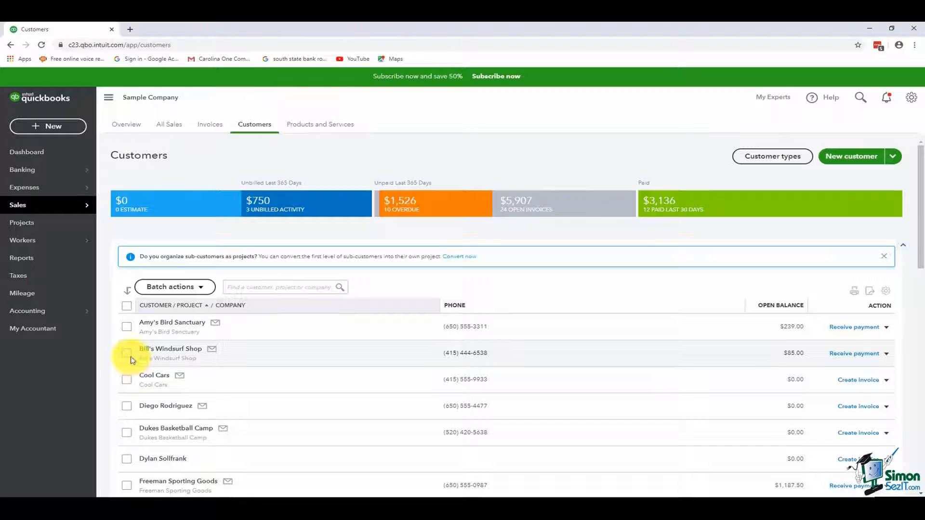
{"action": "left_click", "coordinate": [127, 354]}
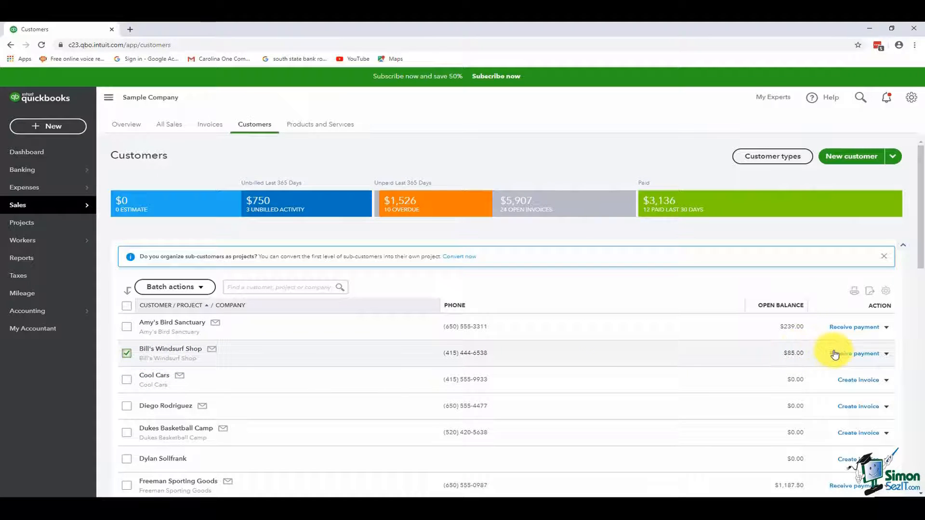
{"action": "left_click", "coordinate": [887, 353]}
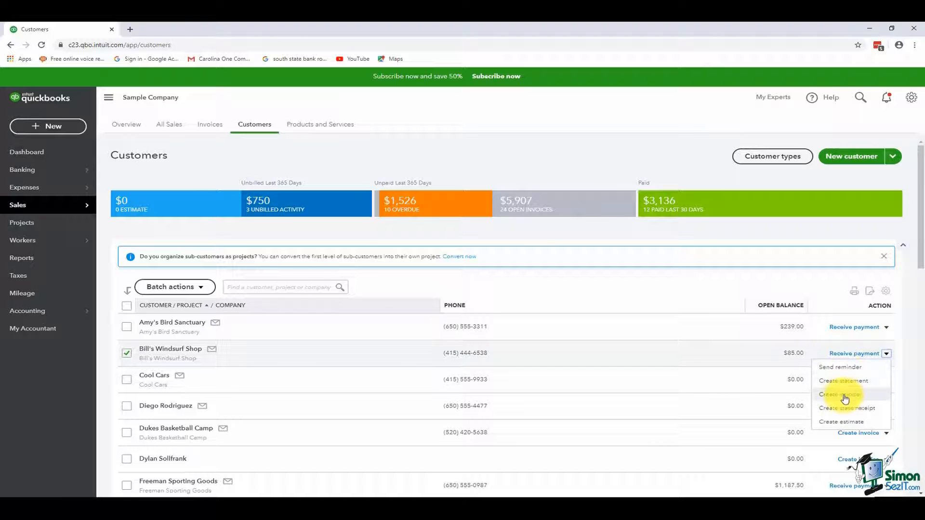
{"action": "left_click", "coordinate": [840, 394]}
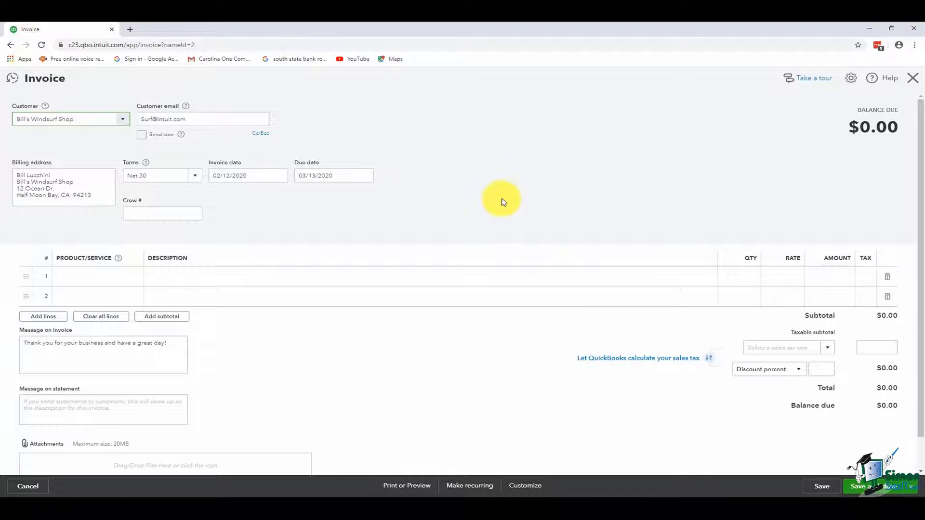
{"action": "mouse_move", "coordinate": [225, 89]}
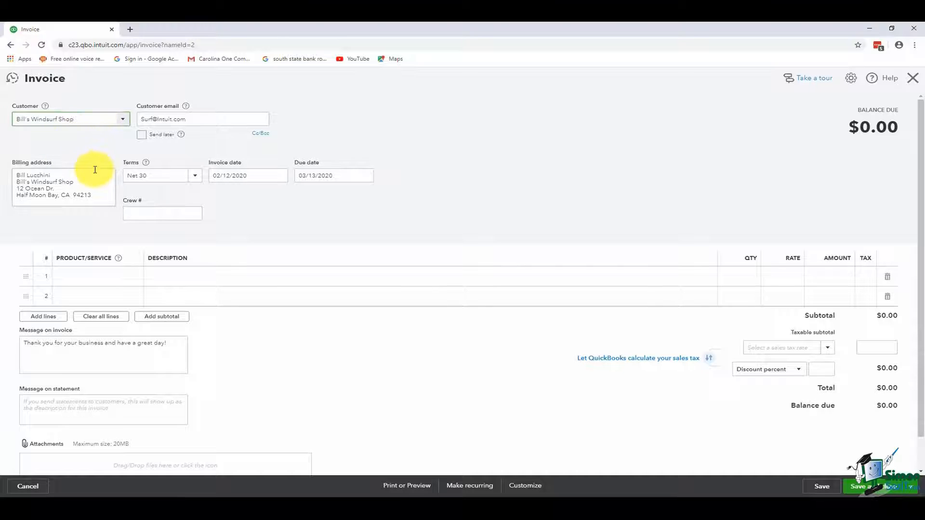
{"action": "mouse_move", "coordinate": [123, 124]}
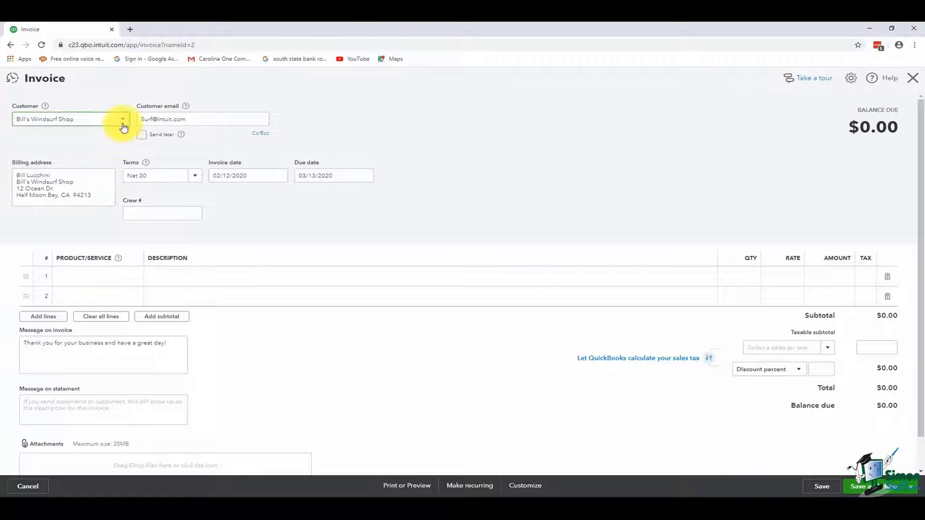
Switch the invoice's customer to Freeman Sporting Goods:55 Twin Lane.
{"action": "left_click", "coordinate": [122, 118]}
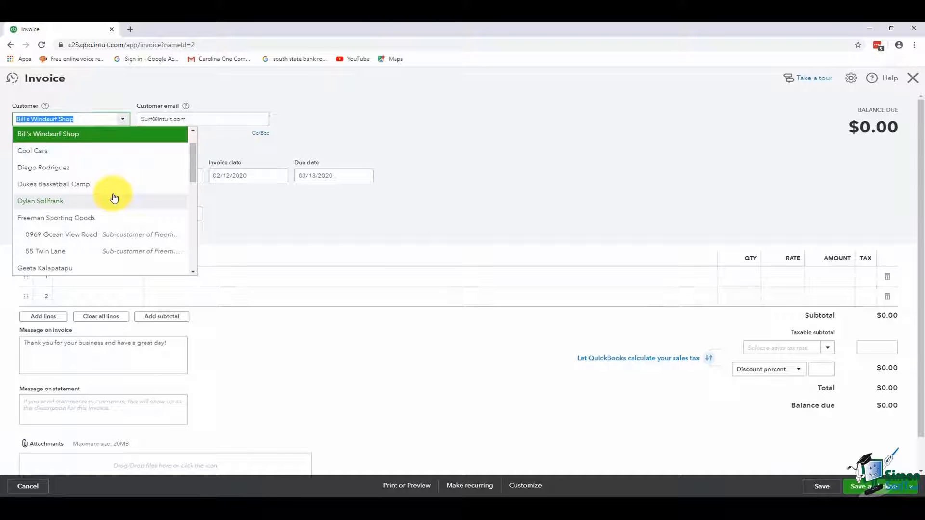
{"action": "mouse_move", "coordinate": [128, 244]}
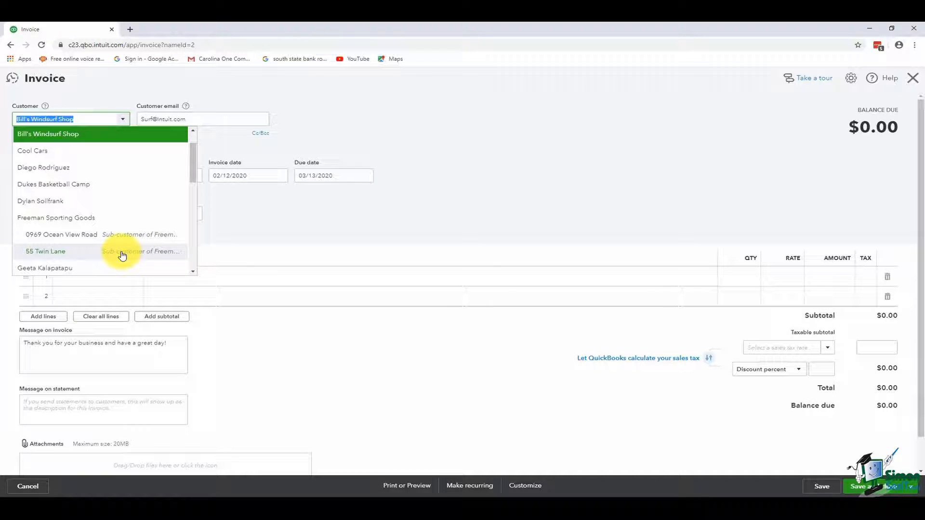
{"action": "left_click", "coordinate": [45, 251]}
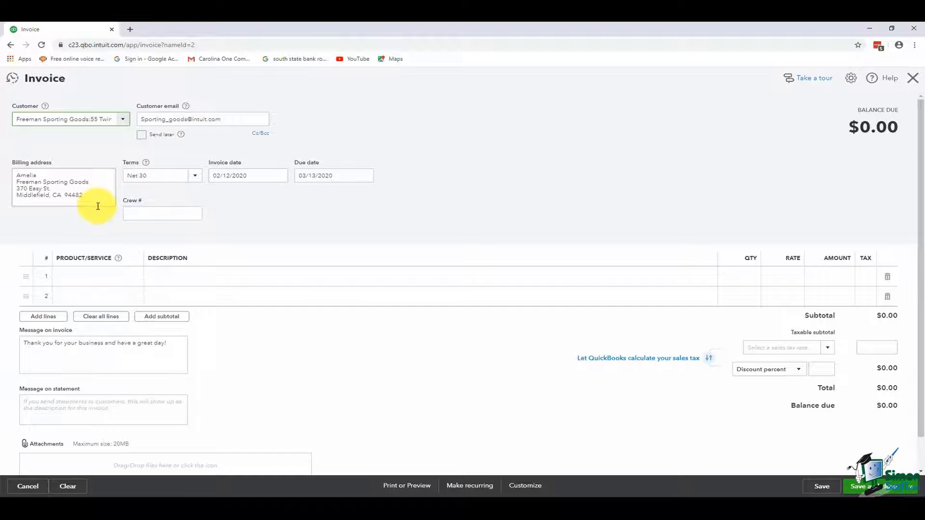
{"action": "mouse_move", "coordinate": [211, 145]}
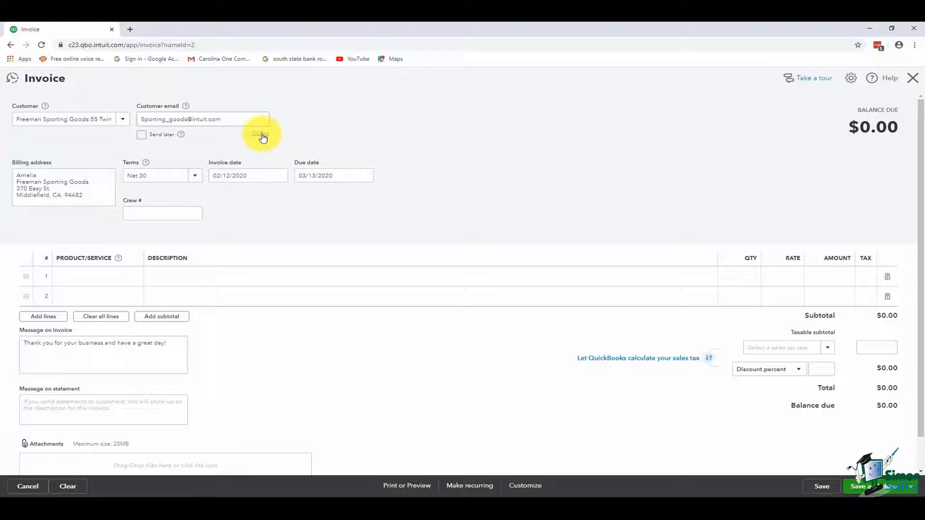
{"action": "left_click", "coordinate": [260, 133]}
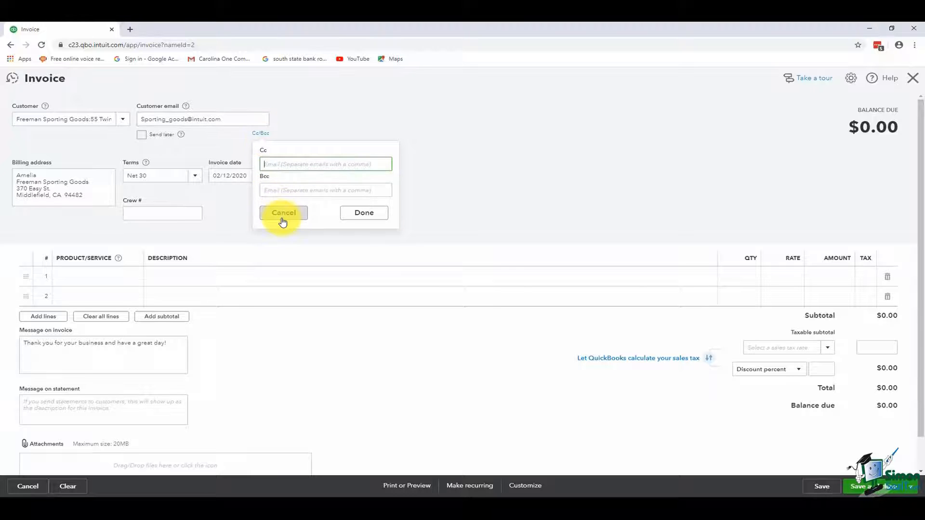
{"action": "left_click", "coordinate": [283, 213]}
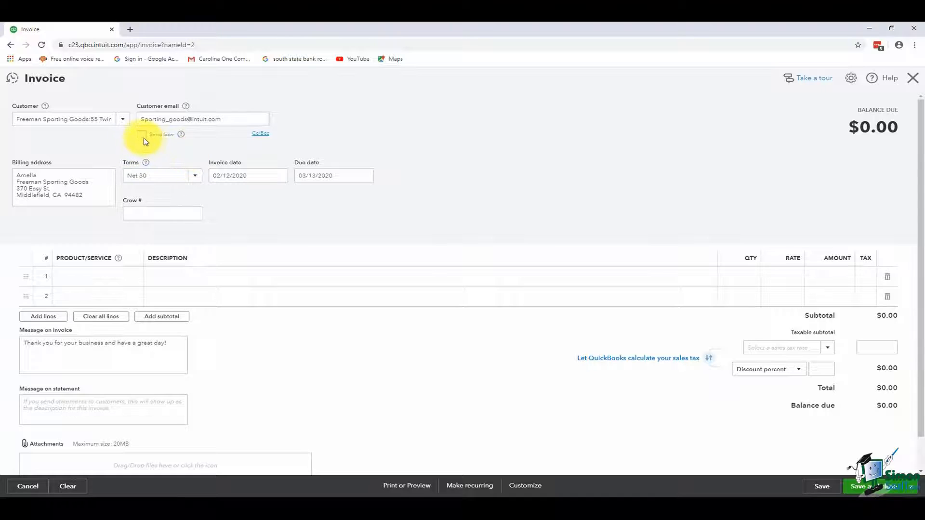
{"action": "left_click", "coordinate": [140, 135]}
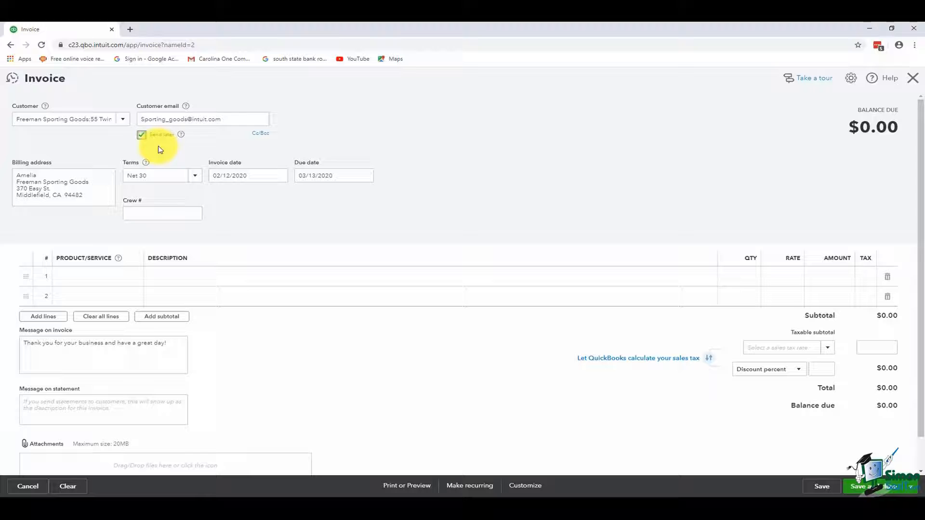
{"action": "left_click", "coordinate": [140, 135]}
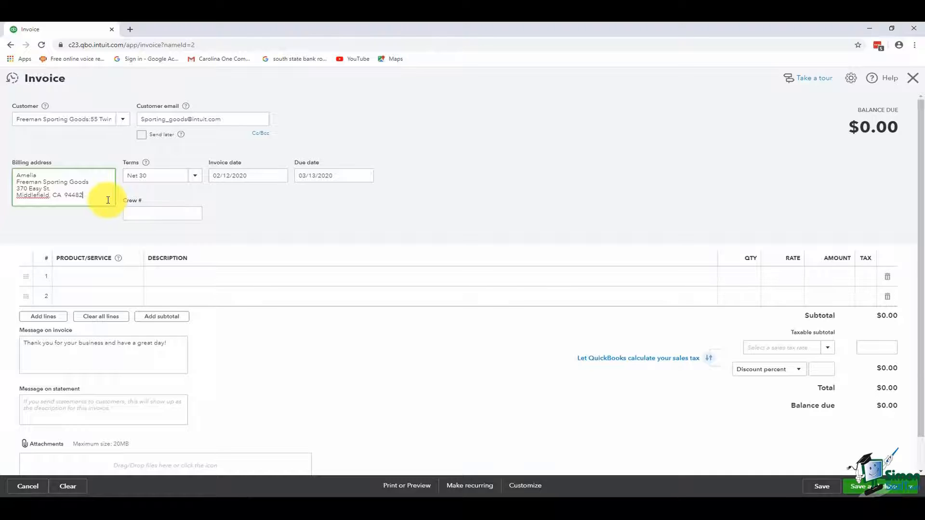
{"action": "mouse_move", "coordinate": [196, 183]}
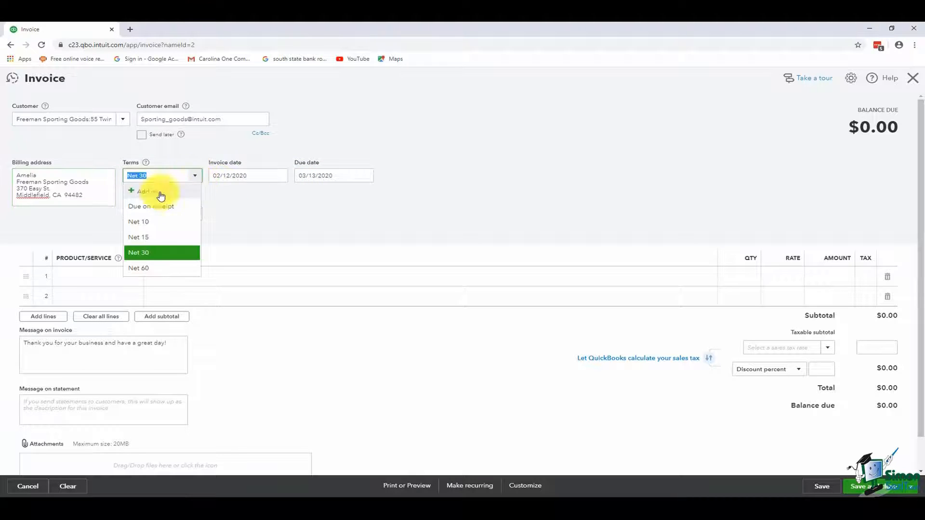
Set Net 10 terms and crew number 1235, then begin the first invoice line.
{"action": "left_click", "coordinate": [138, 222]}
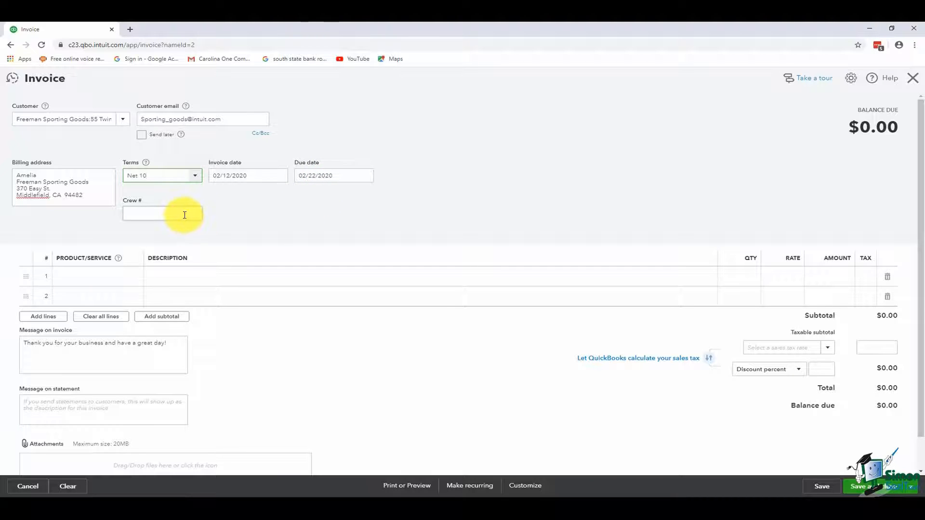
{"action": "left_click", "coordinate": [162, 213]}
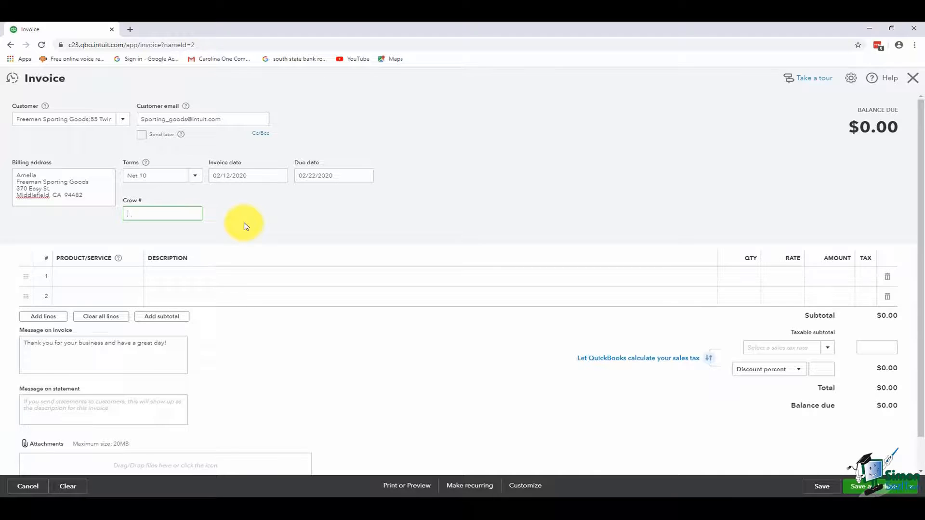
{"action": "type", "text": "1235"}
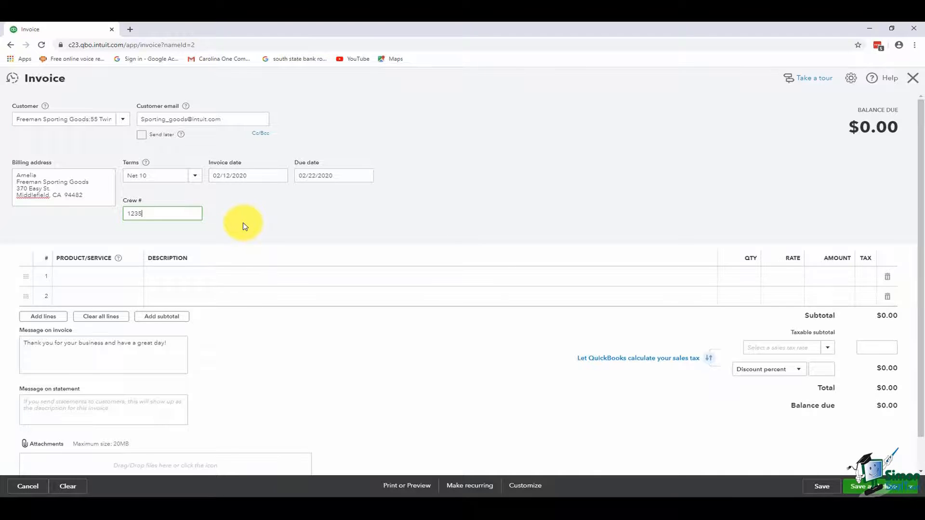
{"action": "left_click", "coordinate": [88, 277]}
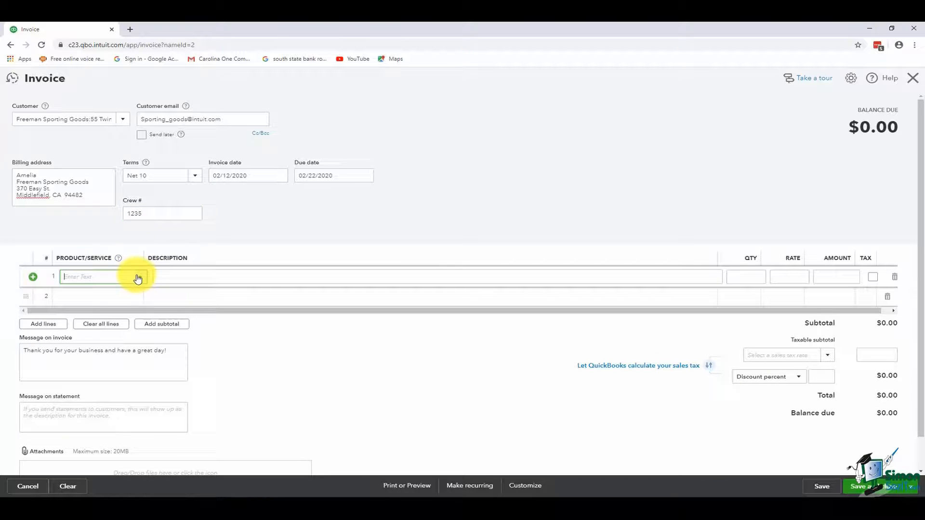
Bill Landscaping:Installation on the first line at quantity 1, rate 200.
{"action": "left_click", "coordinate": [137, 276]}
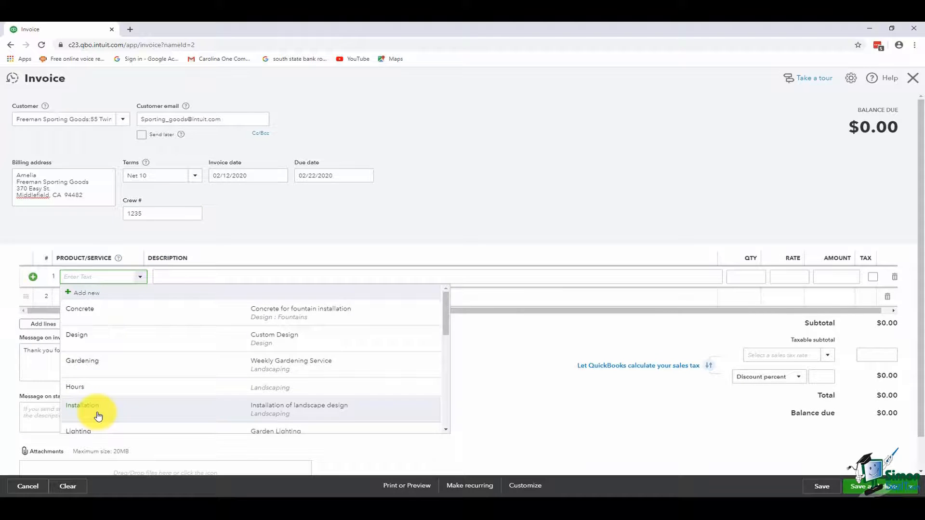
{"action": "left_click", "coordinate": [83, 406]}
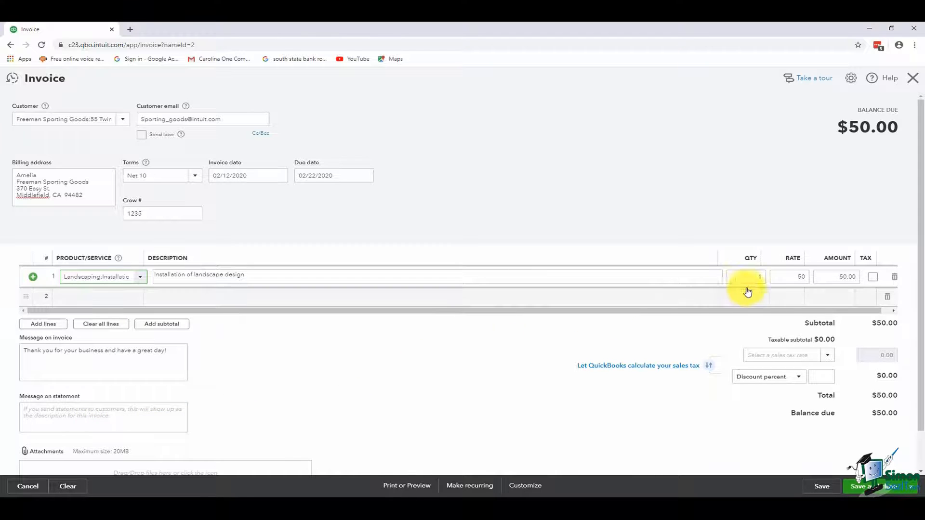
{"action": "left_click", "coordinate": [789, 277]}
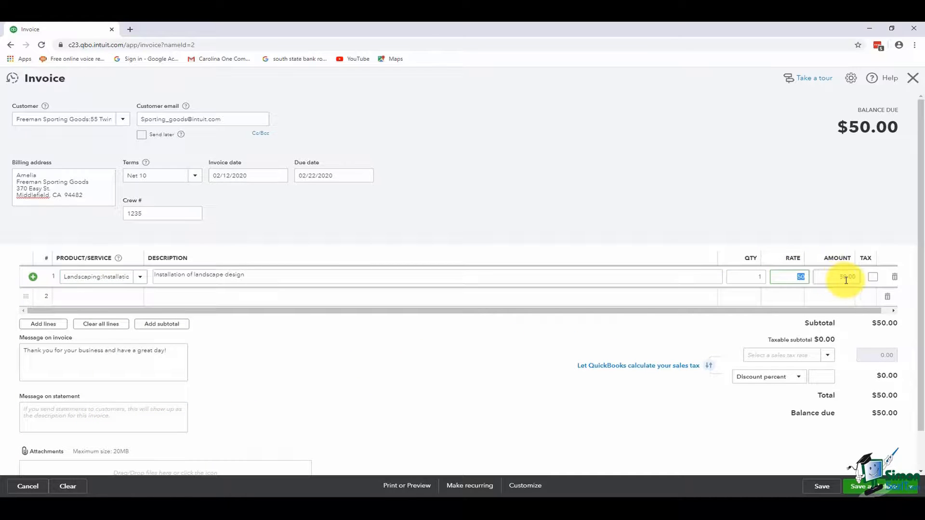
{"action": "type", "text": "200"}
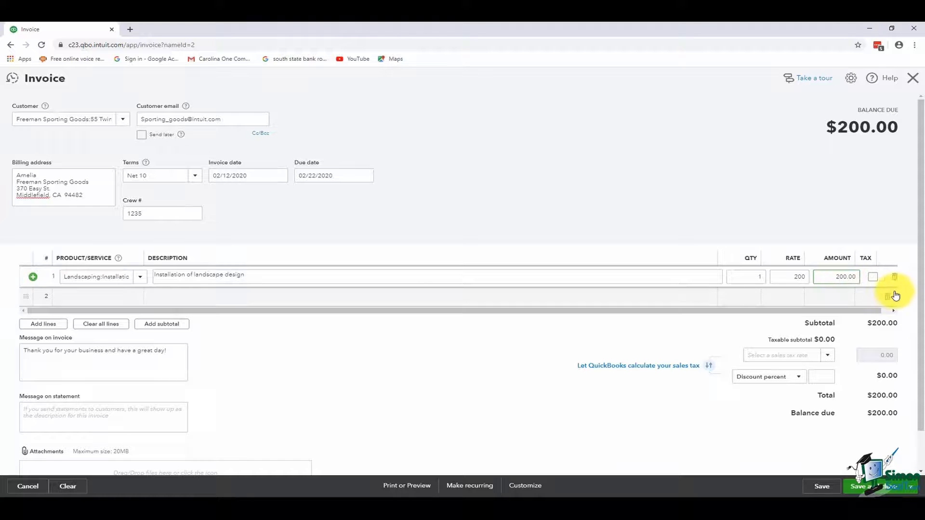
{"action": "left_click", "coordinate": [873, 276]}
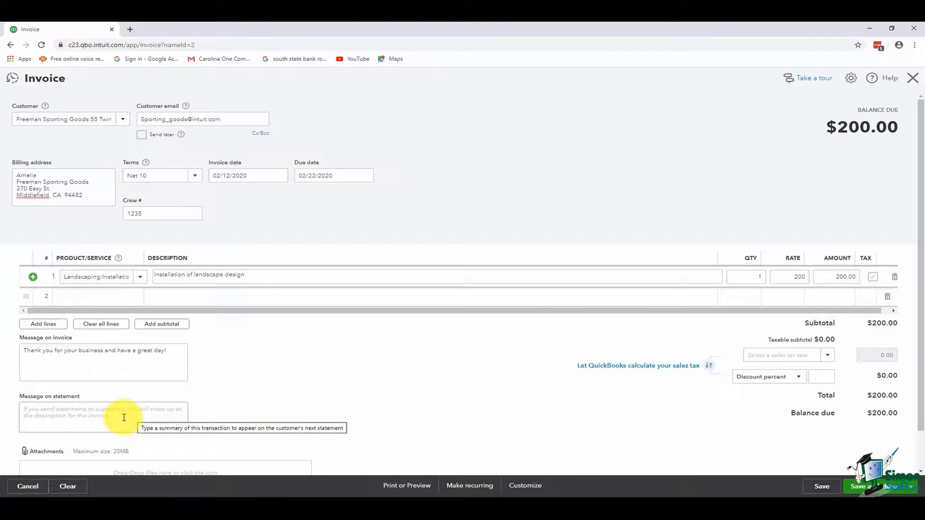
{"action": "mouse_move", "coordinate": [239, 396]}
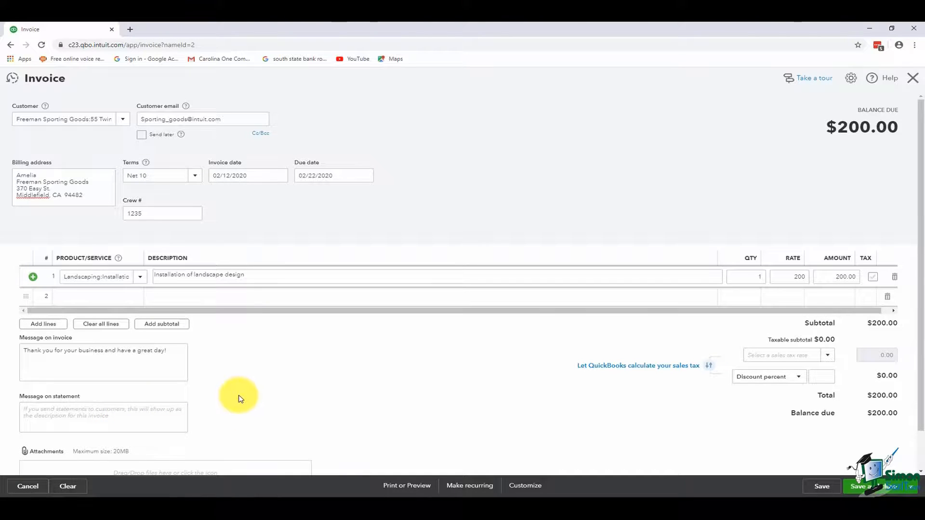
{"action": "mouse_move", "coordinate": [861, 362]}
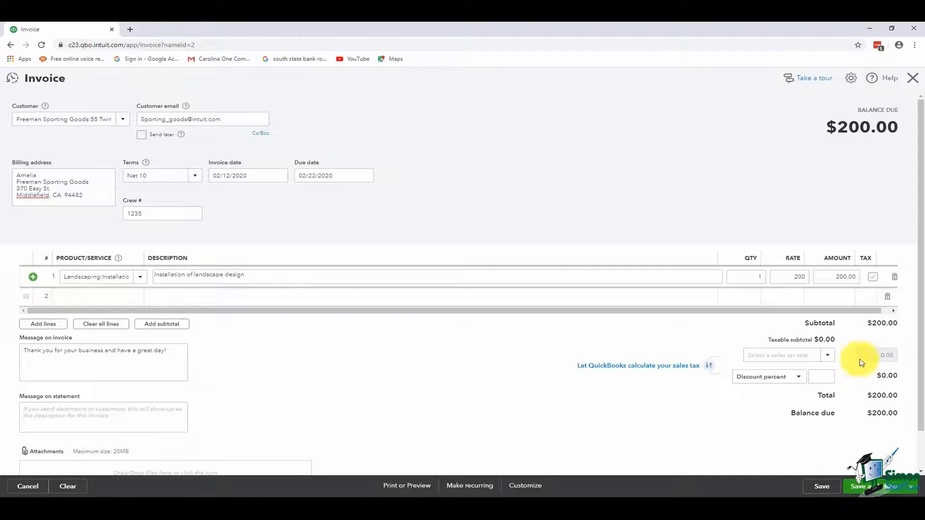
{"action": "scroll", "scroll_direction": "down", "scroll_amount": 3}
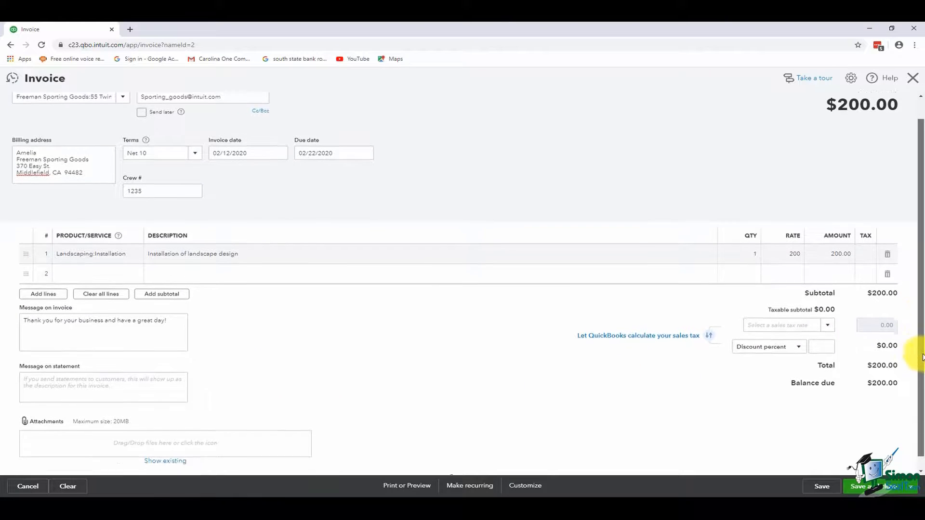
{"action": "scroll", "scroll_direction": "down", "scroll_amount": 3}
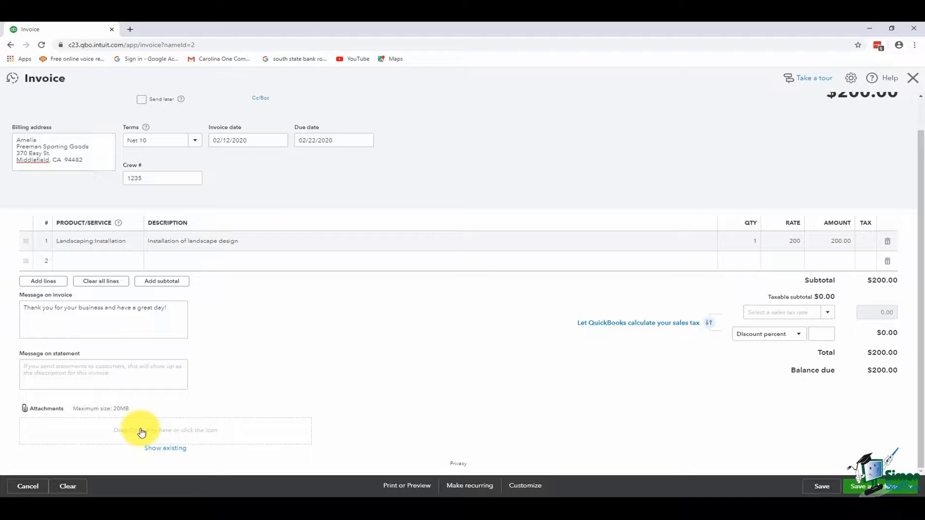
{"action": "mouse_move", "coordinate": [165, 429]}
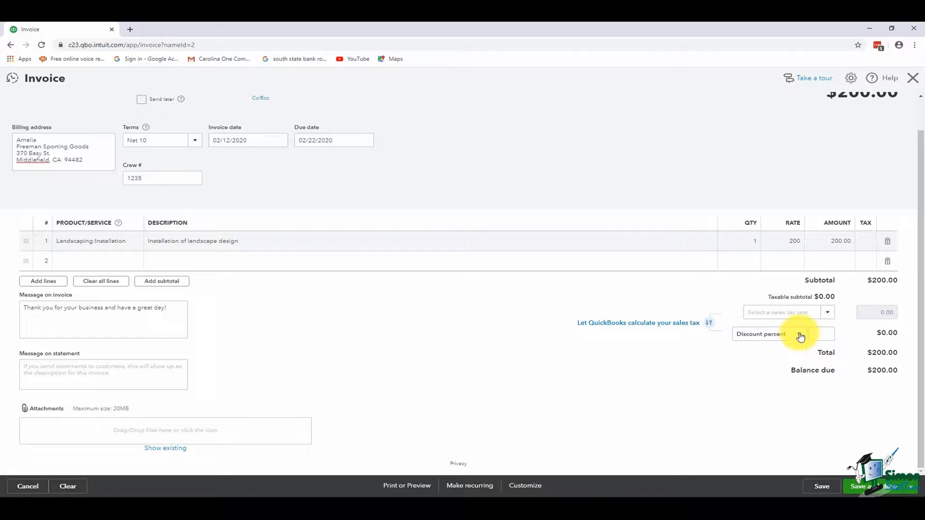
Switch to Discount value and enter 25, lowering the balance due to $175.
{"action": "left_click", "coordinate": [799, 334]}
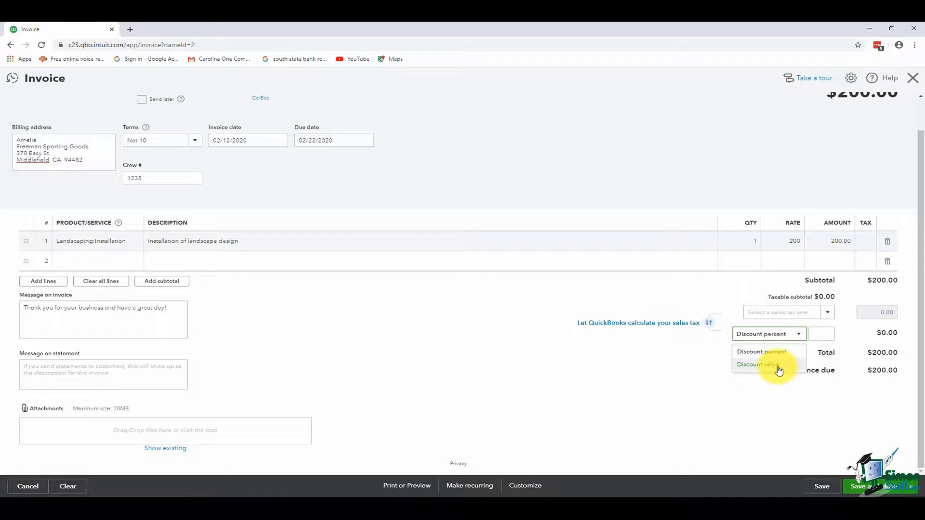
{"action": "left_click", "coordinate": [757, 364]}
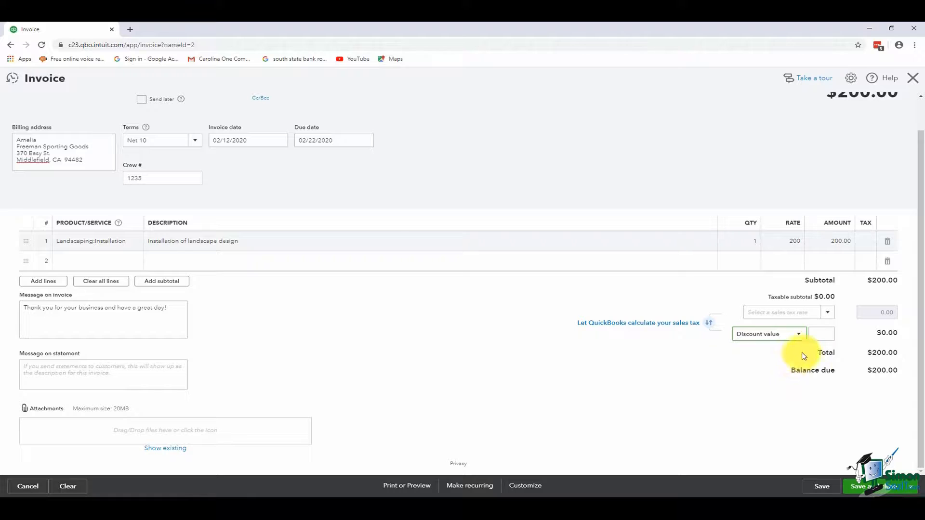
{"action": "type", "text": "25.00"}
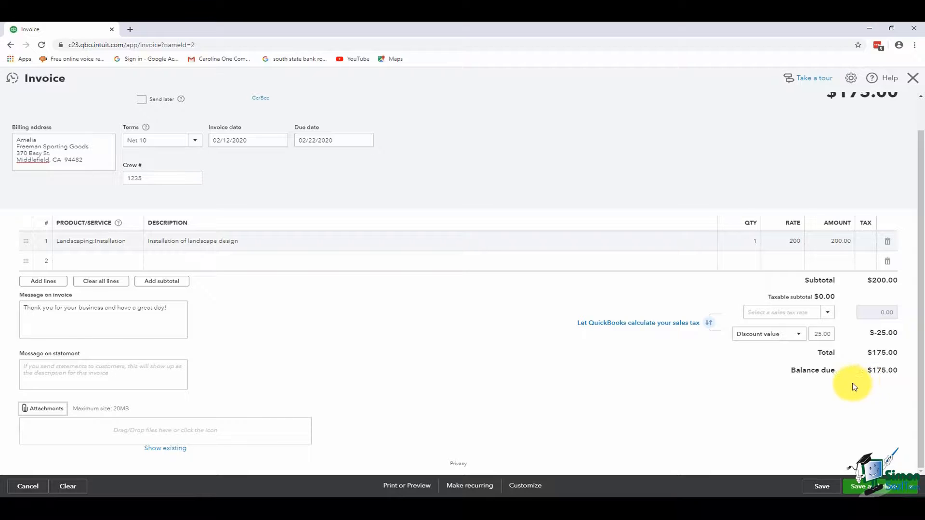
{"action": "mouse_move", "coordinate": [445, 411]}
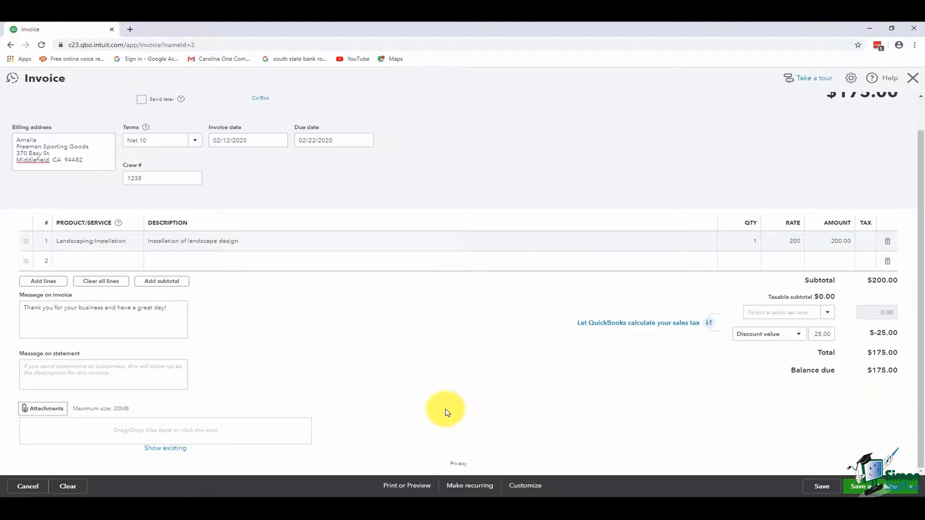
{"action": "mouse_move", "coordinate": [406, 485]}
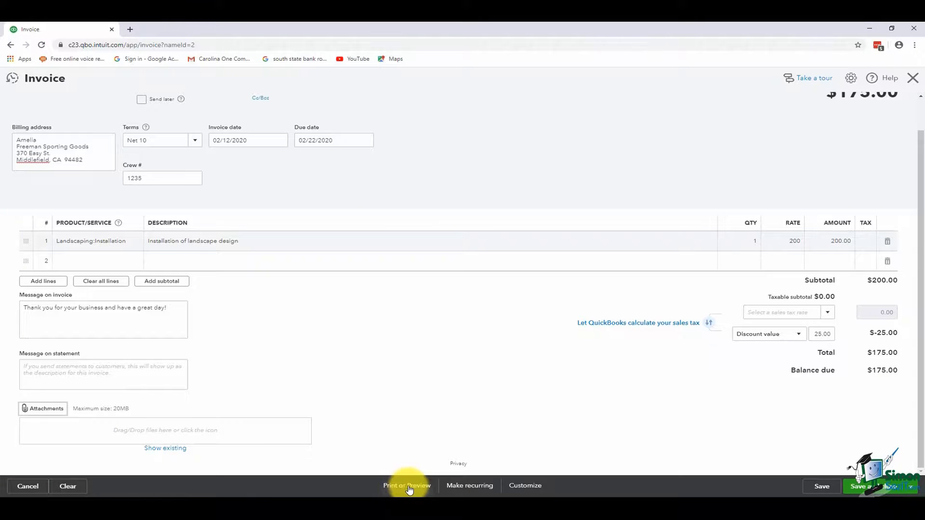
{"action": "mouse_move", "coordinate": [469, 486]}
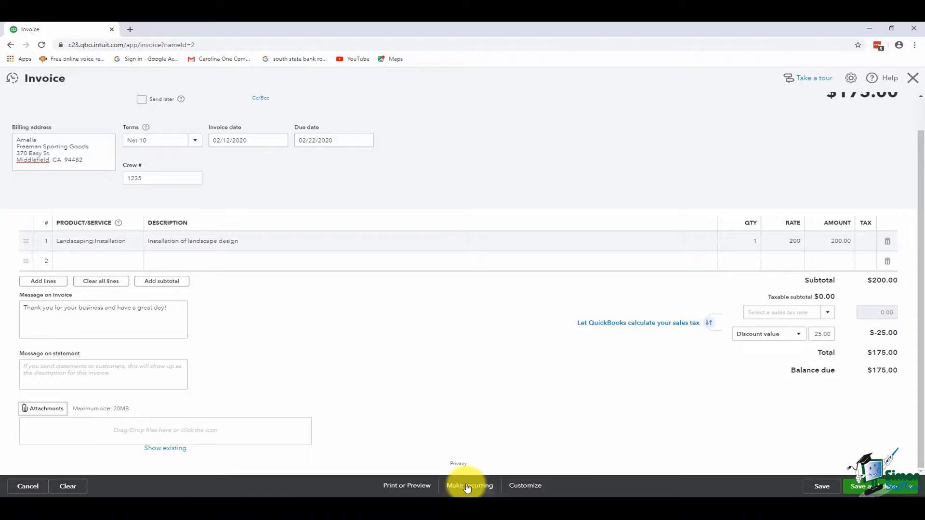
{"action": "mouse_move", "coordinate": [478, 489]}
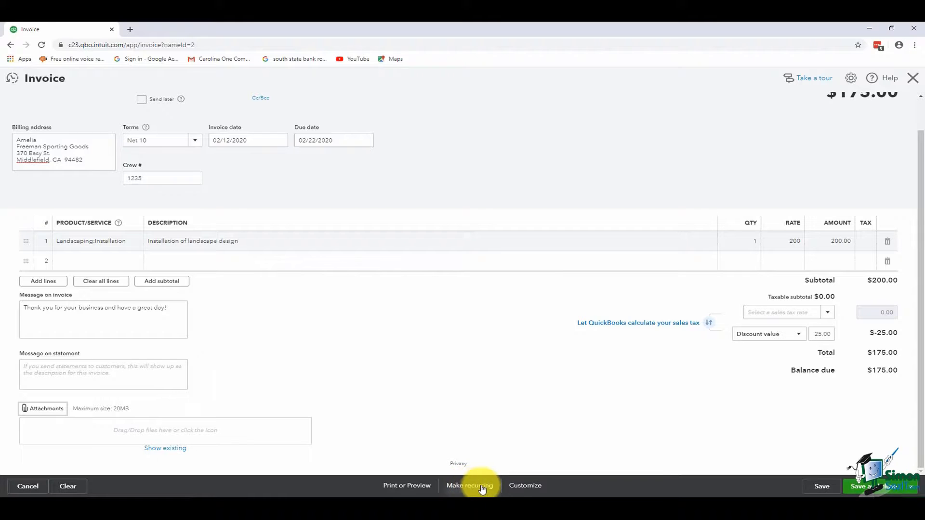
{"action": "mouse_move", "coordinate": [524, 486]}
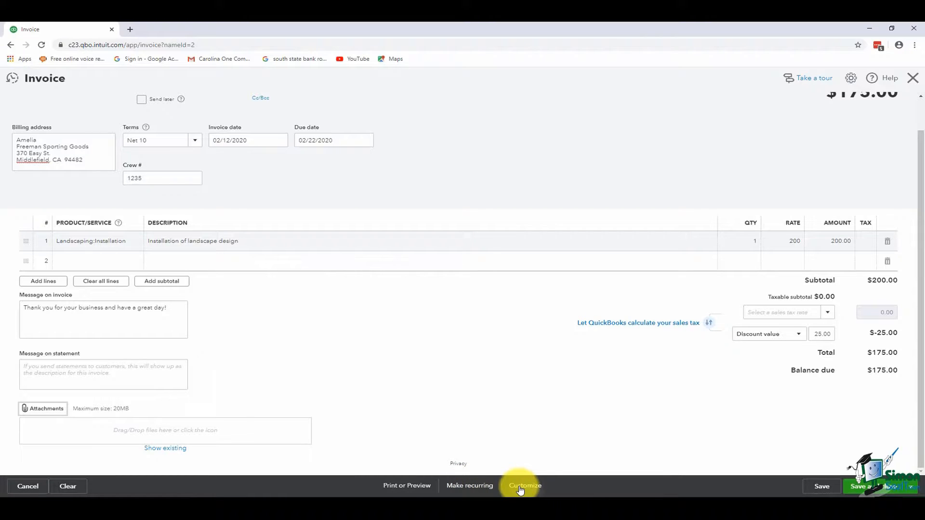
{"action": "mouse_move", "coordinate": [189, 197]}
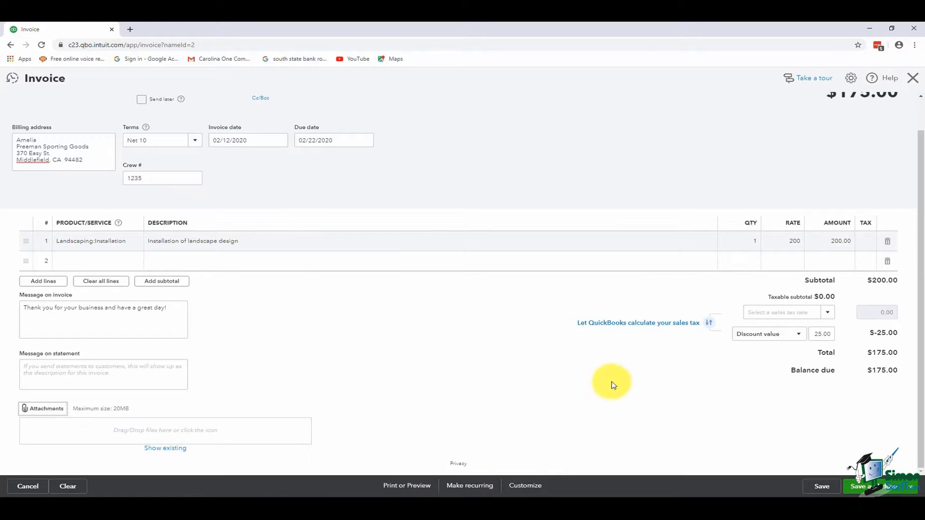
{"action": "mouse_move", "coordinate": [801, 448]}
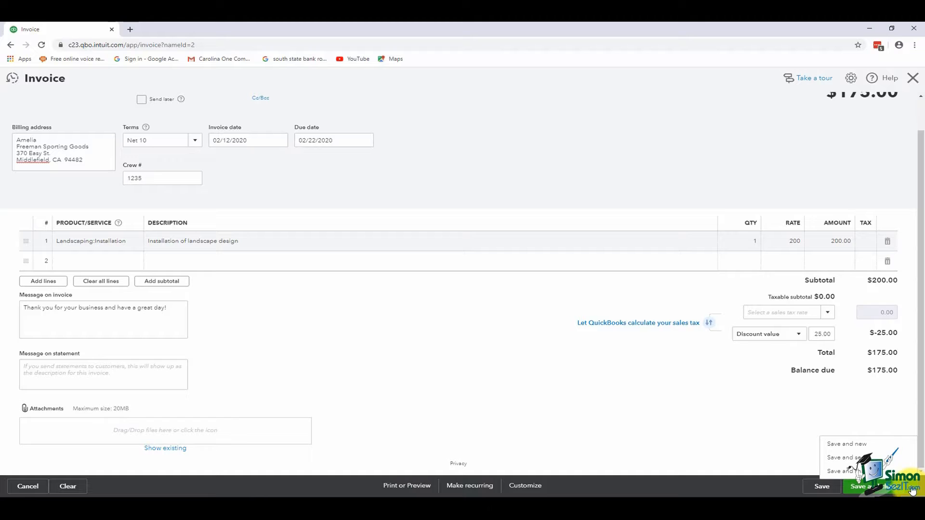
{"action": "mouse_move", "coordinate": [846, 443]}
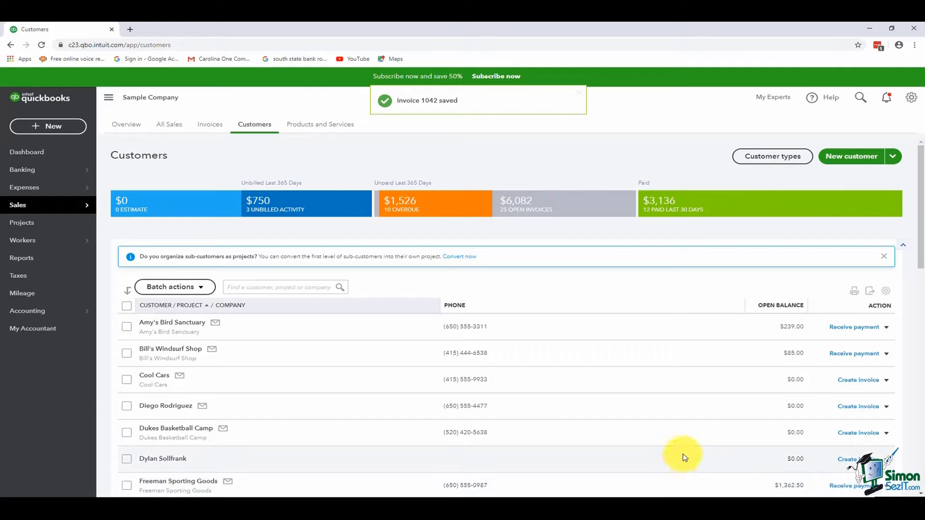
{"action": "mouse_move", "coordinate": [618, 438]}
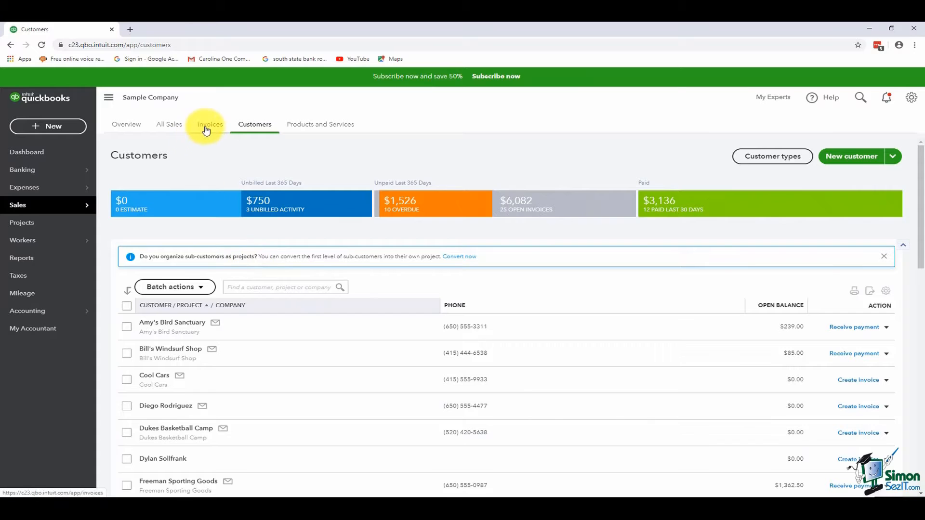
Return to the Sales invoices list showing the saved invoice 1042.
{"action": "left_click", "coordinate": [209, 124]}
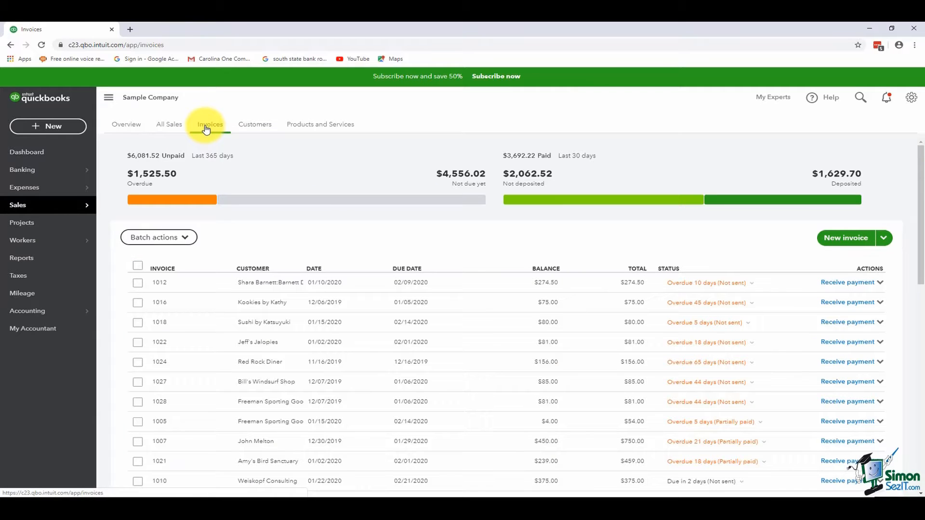